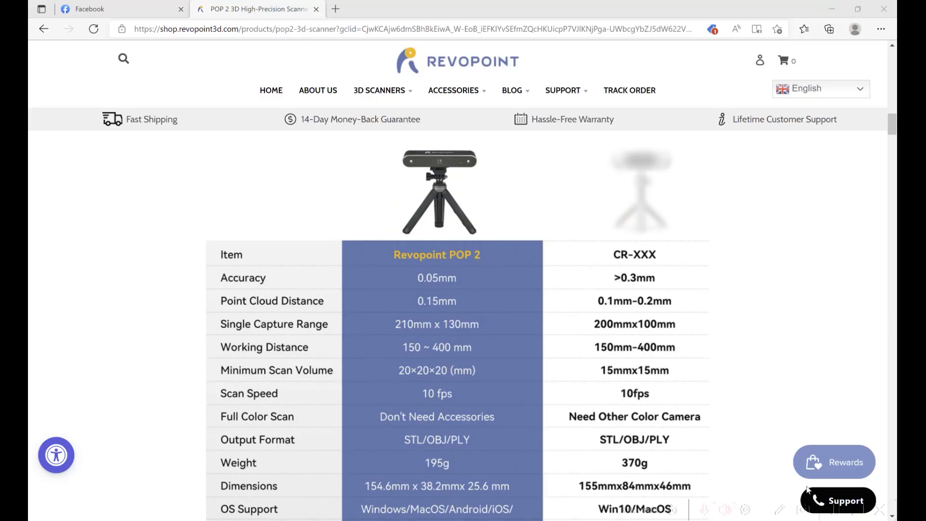
- Return home and capture the step block in Marker mode at High Accuracy, yielding 220,774 points
{"action": "scroll", "scroll_direction": "down", "scroll_amount": 3}
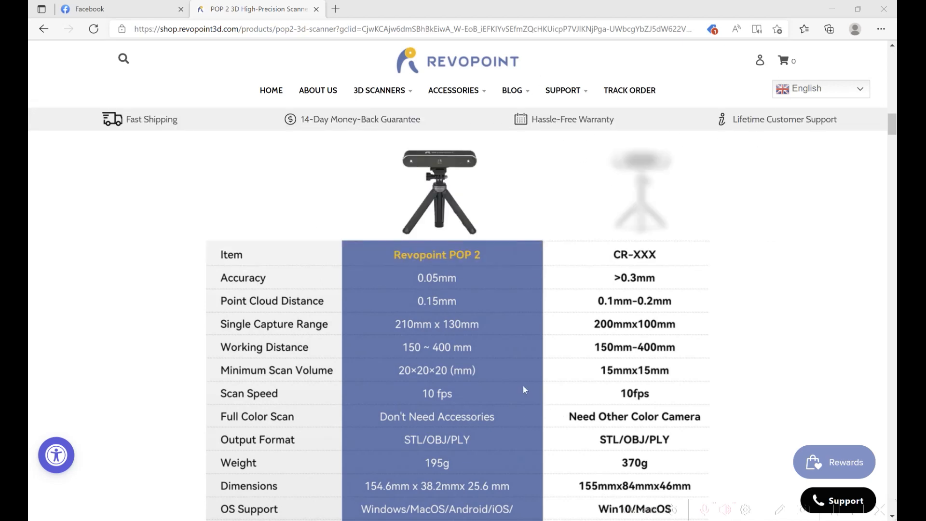
{"action": "mouse_move", "coordinate": [418, 284]}
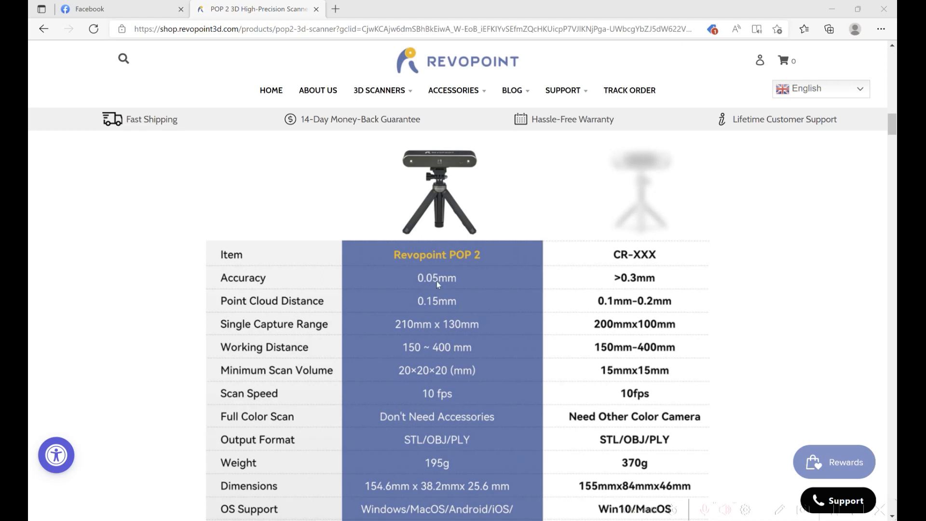
{"action": "mouse_move", "coordinate": [420, 306]}
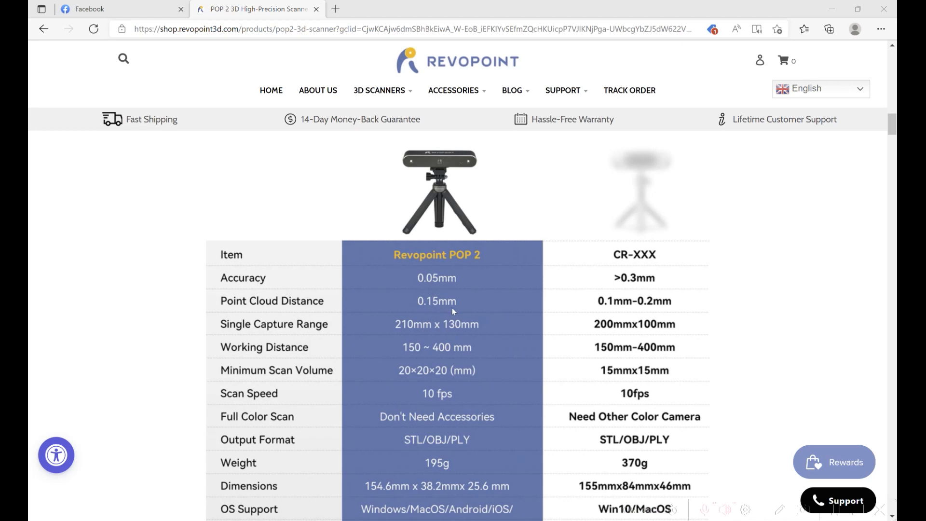
{"action": "mouse_move", "coordinate": [464, 284]}
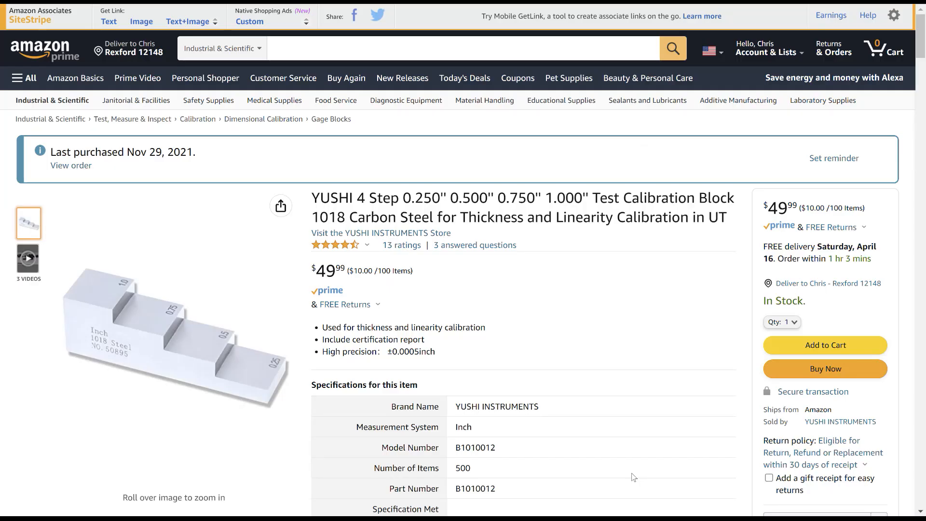
{"action": "mouse_move", "coordinate": [116, 289]}
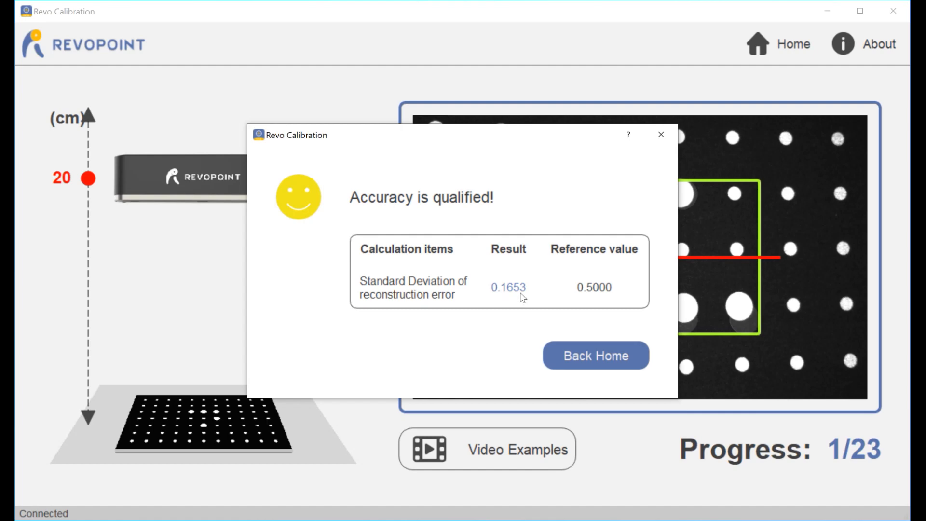
{"action": "mouse_move", "coordinate": [595, 297]}
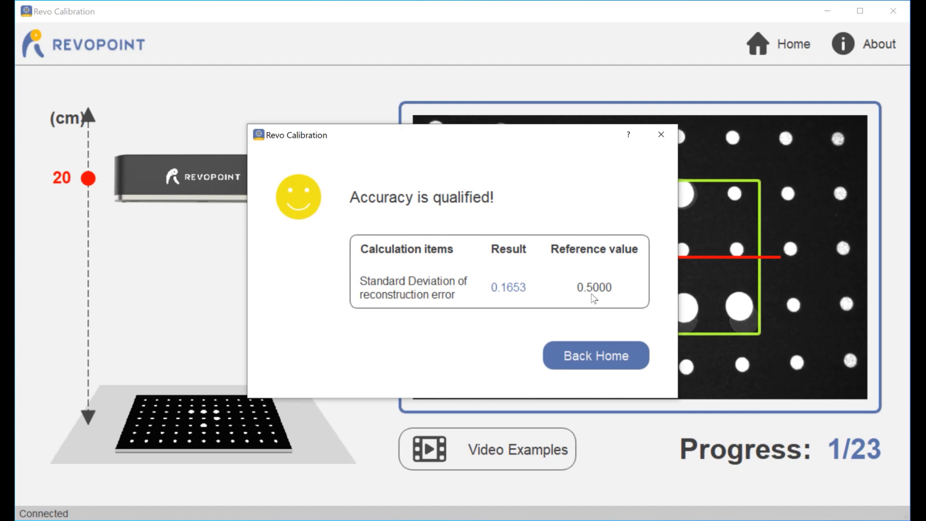
{"action": "mouse_move", "coordinate": [499, 229]}
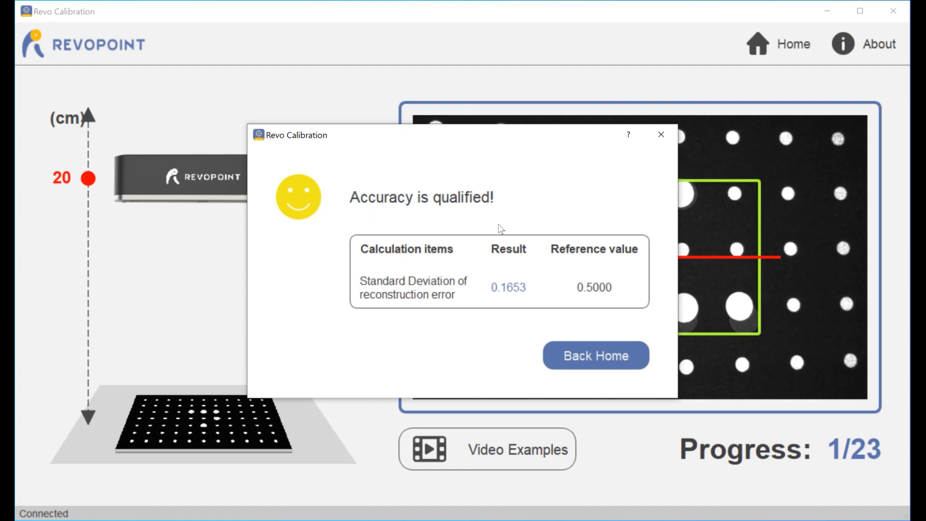
{"action": "left_click", "coordinate": [595, 355]}
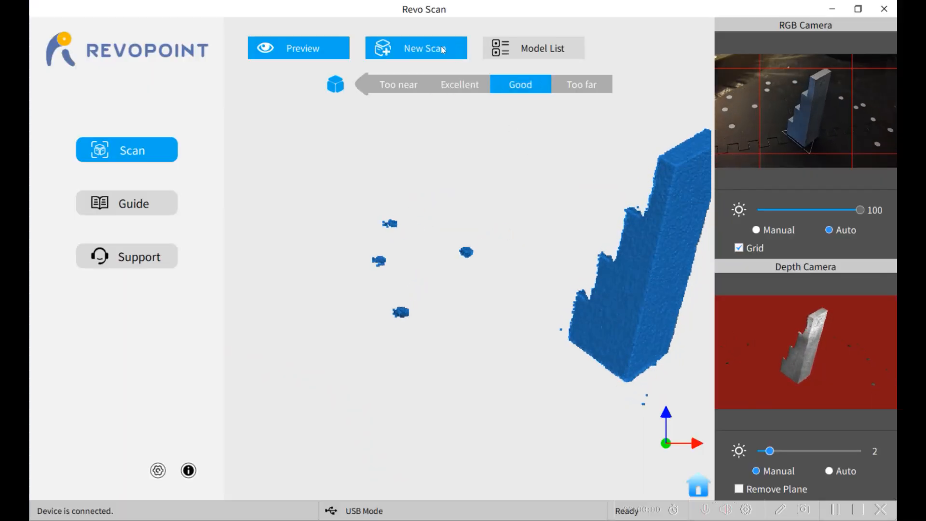
{"action": "left_click", "coordinate": [416, 48]}
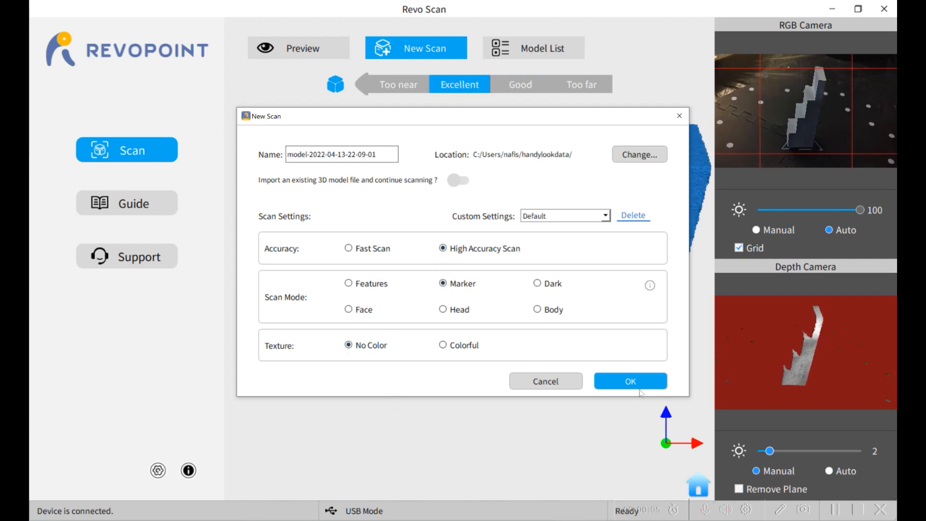
{"action": "left_click", "coordinate": [629, 381]}
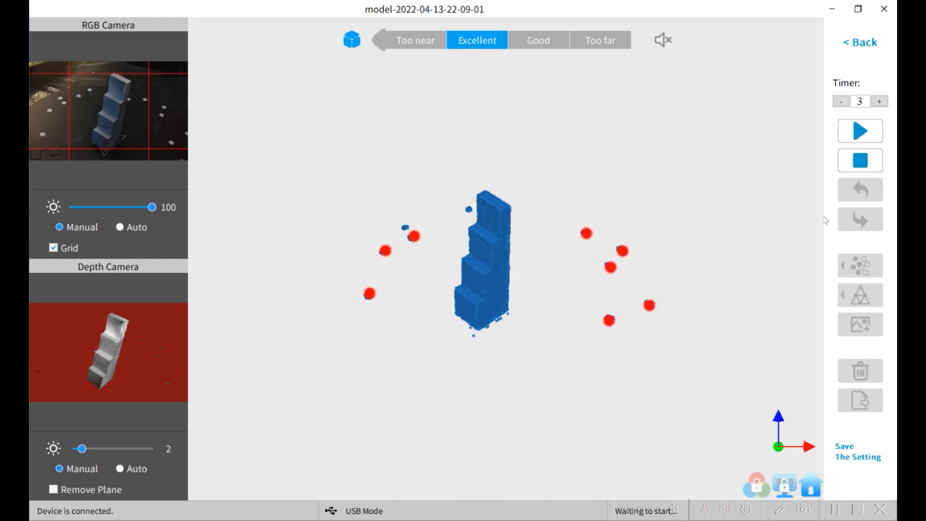
{"action": "left_click", "coordinate": [860, 131]}
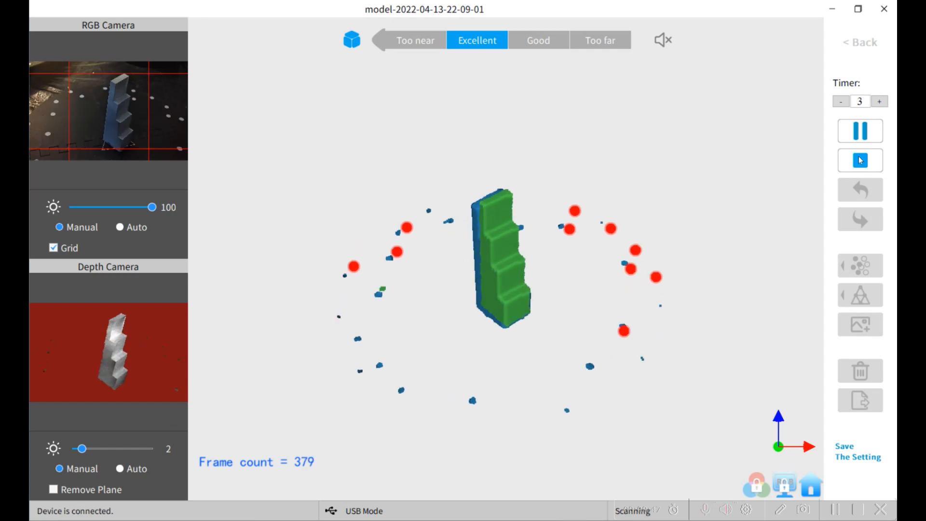
{"action": "left_click", "coordinate": [860, 130]}
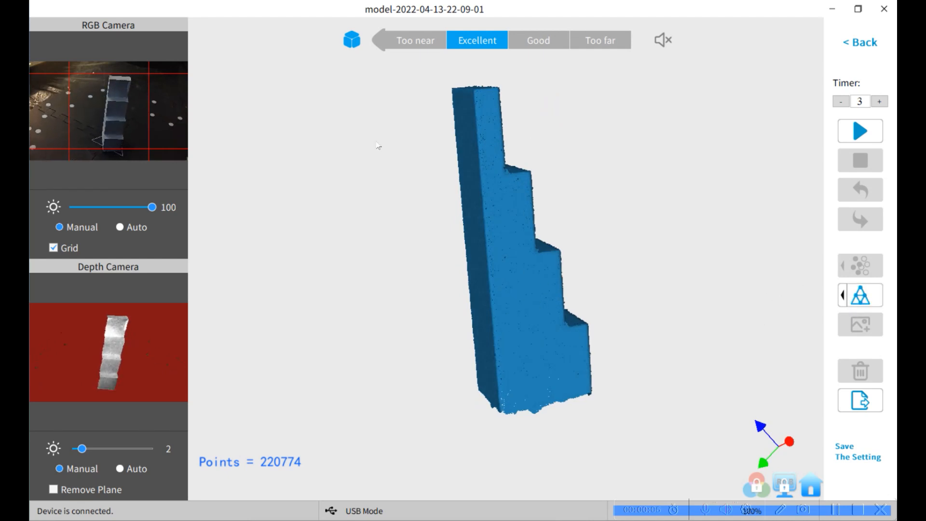
{"action": "left_click", "coordinate": [860, 294]}
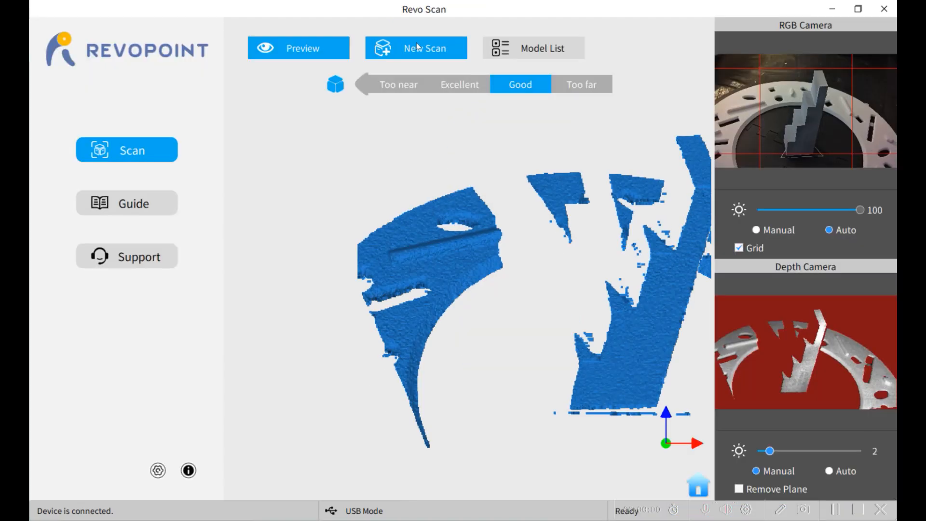
- Scan the step block on its perforated ring using Features mode at High Accuracy
{"action": "left_click", "coordinate": [416, 48]}
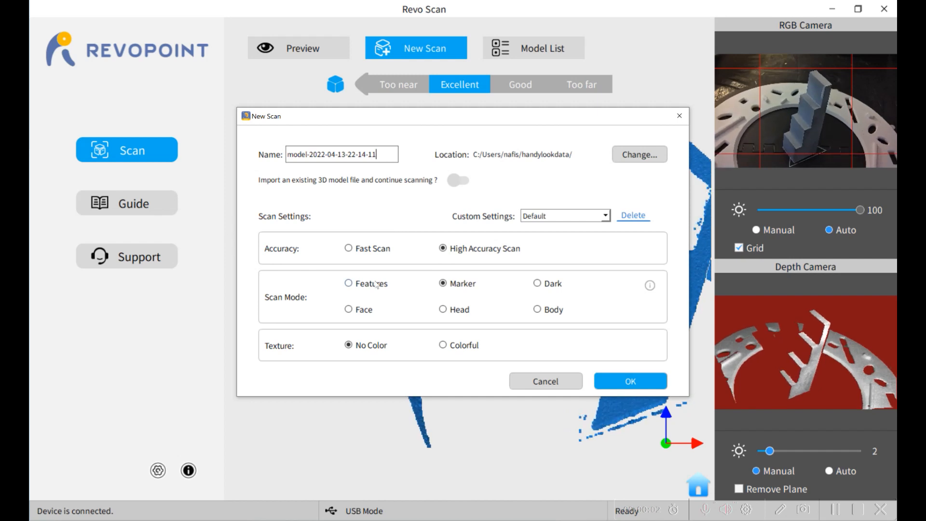
{"action": "left_click", "coordinate": [348, 284]}
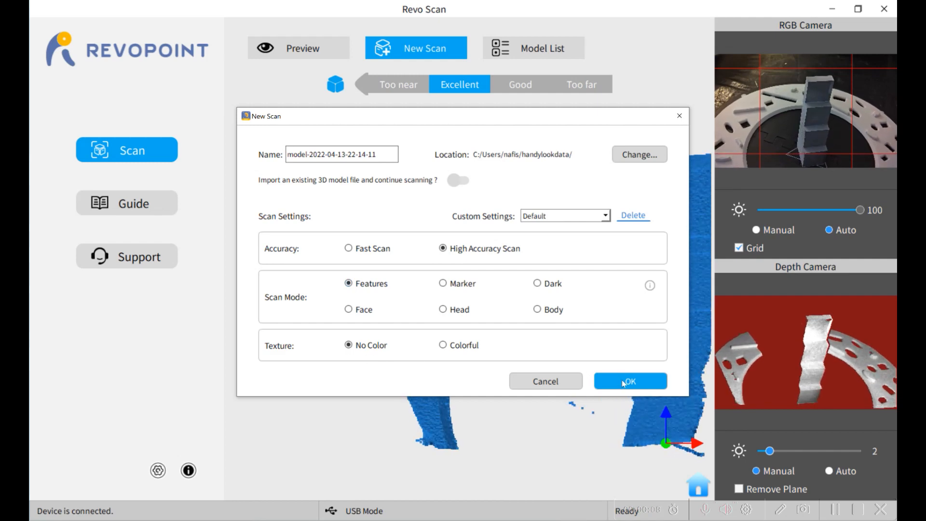
{"action": "left_click", "coordinate": [629, 381]}
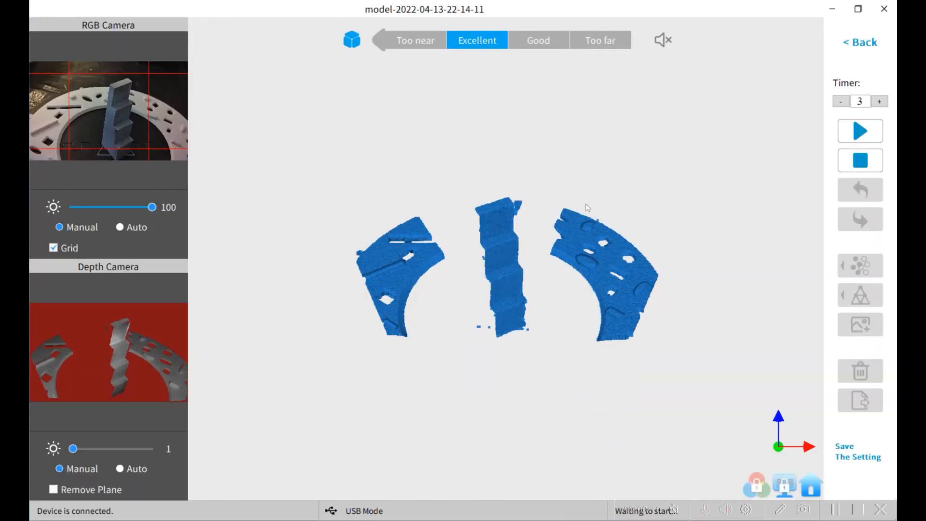
{"action": "left_click", "coordinate": [860, 131]}
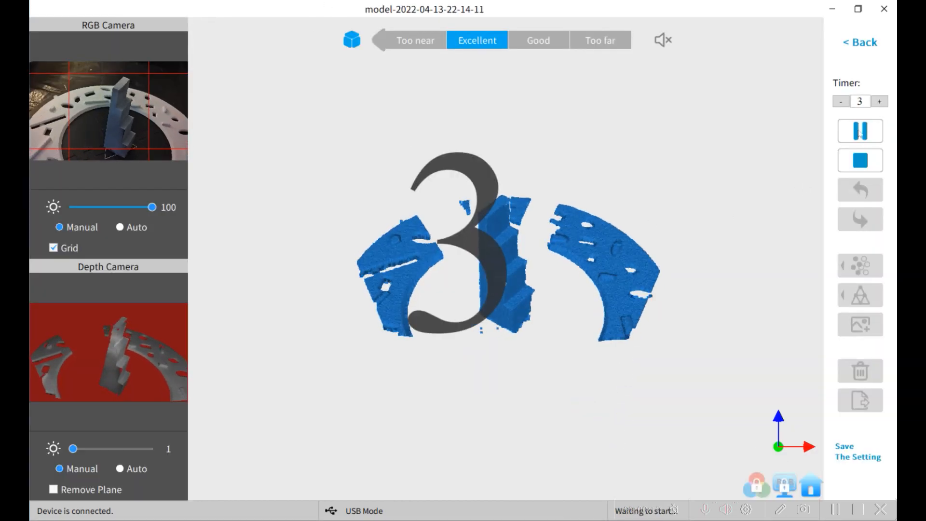
{"action": "left_click", "coordinate": [859, 130]}
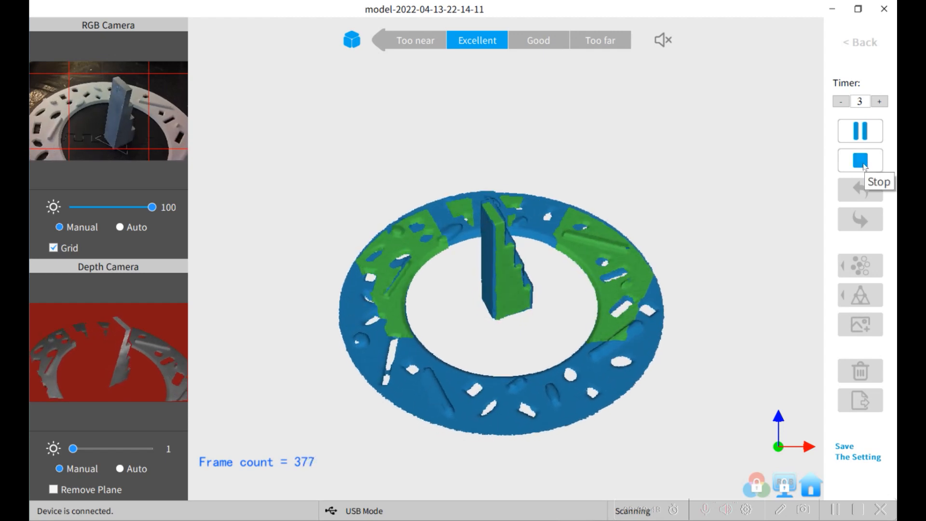
{"action": "left_click", "coordinate": [859, 160]}
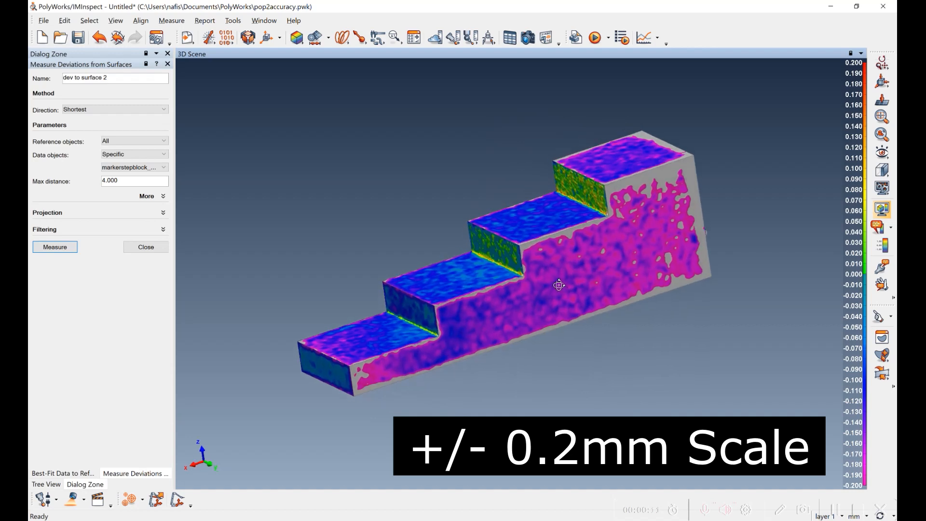
- Orbit the ±0.2 mm deviation map to view the block's stepped side and underside
{"action": "left_click_drag", "start_coordinate": [558, 285], "coordinate": [537, 300]}
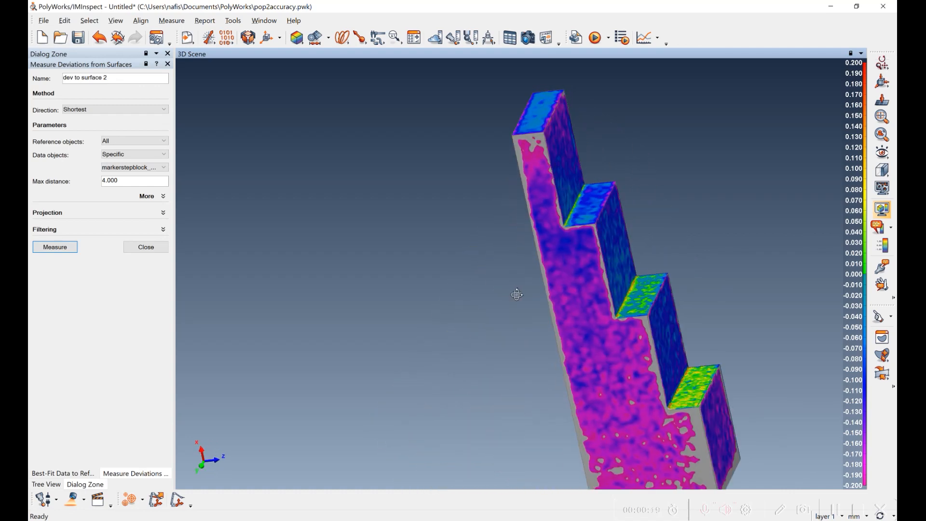
{"action": "left_click_drag", "start_coordinate": [516, 294], "coordinate": [559, 354]}
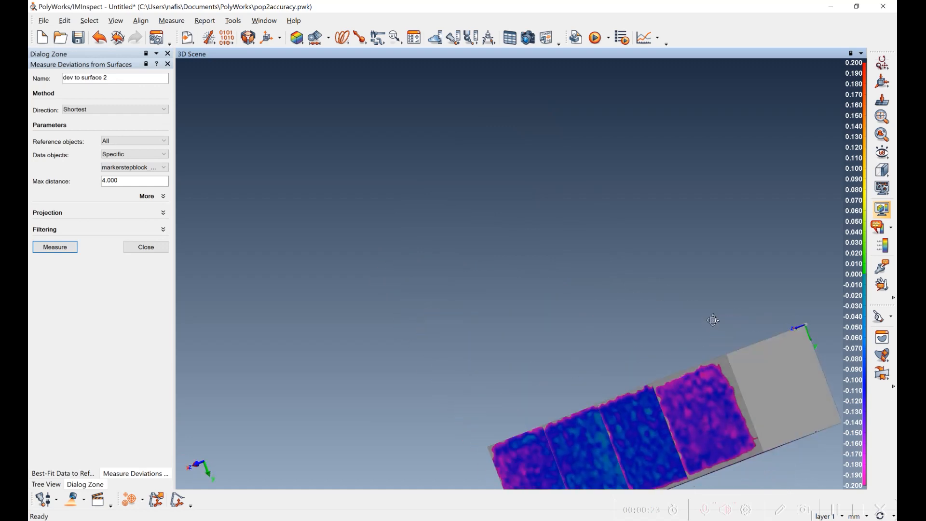
{"action": "left_click_drag", "start_coordinate": [712, 320], "coordinate": [576, 242]}
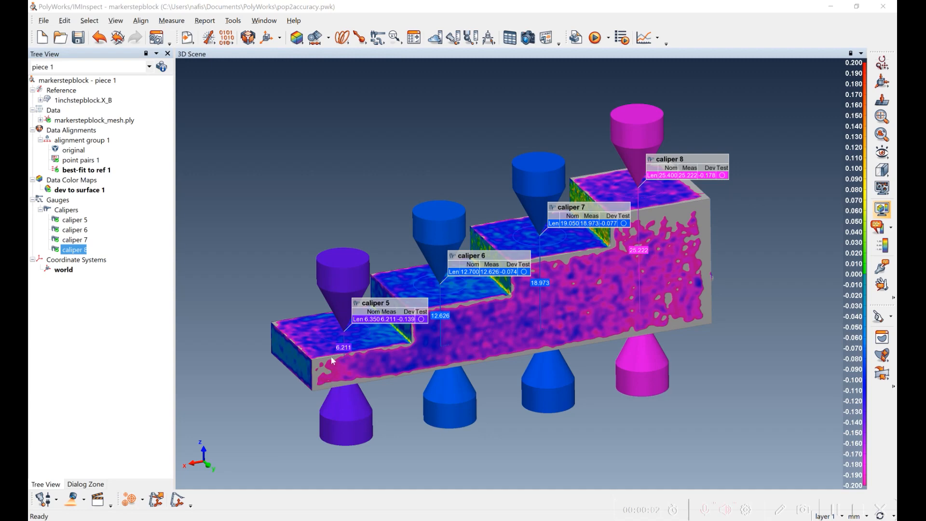
{"action": "mouse_move", "coordinate": [348, 293]}
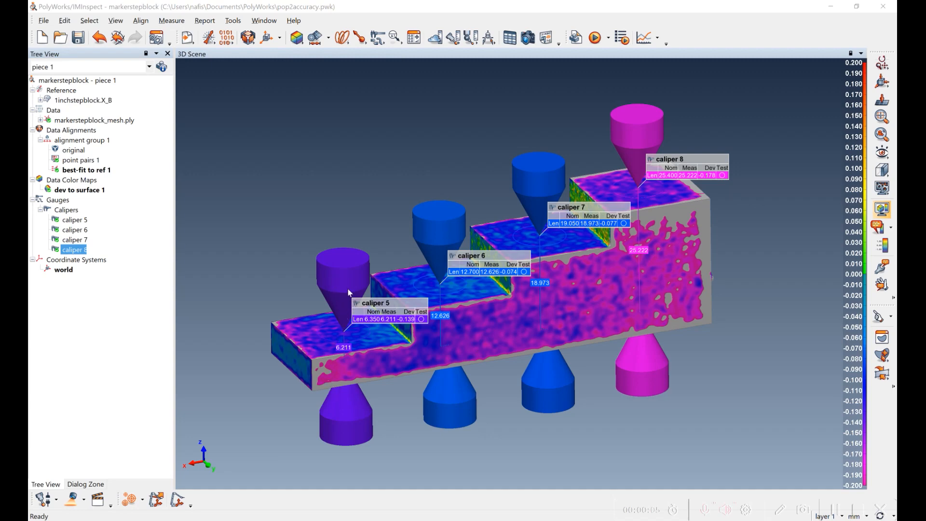
{"action": "mouse_move", "coordinate": [404, 328]}
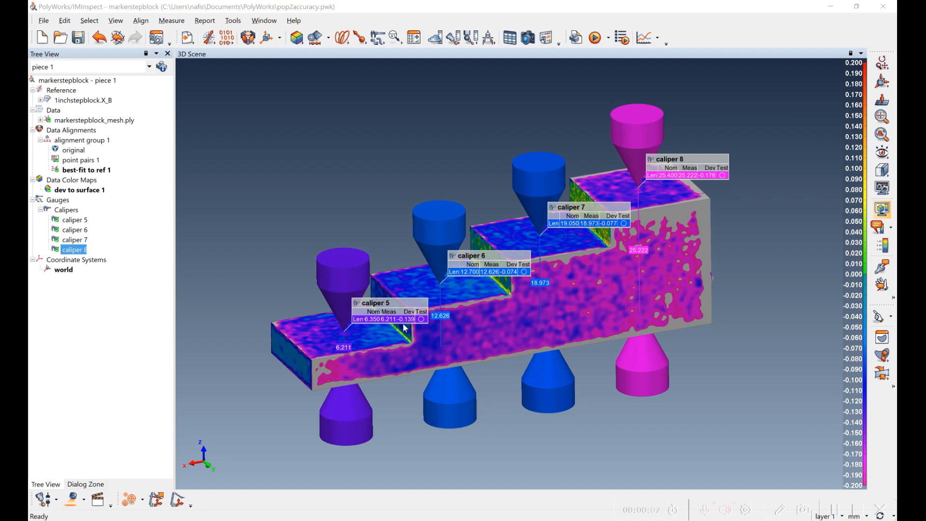
{"action": "mouse_move", "coordinate": [452, 306]}
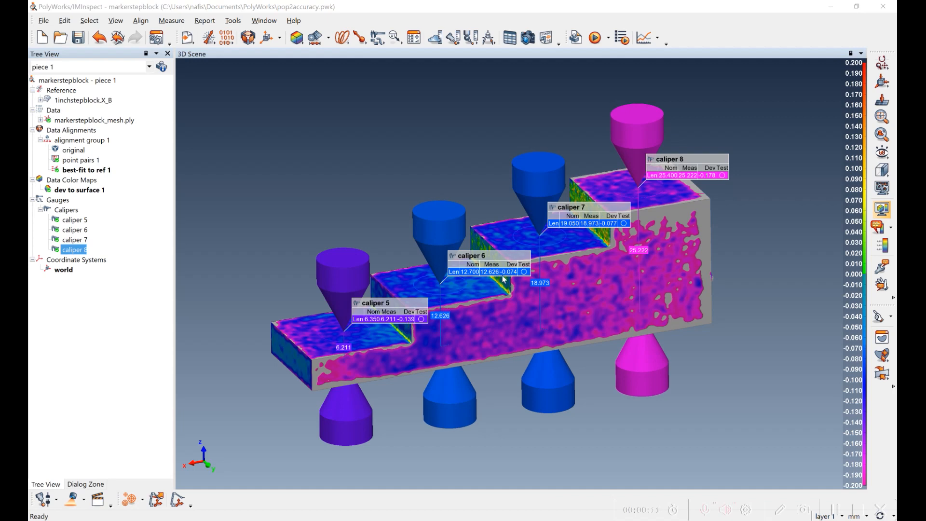
{"action": "mouse_move", "coordinate": [605, 229]}
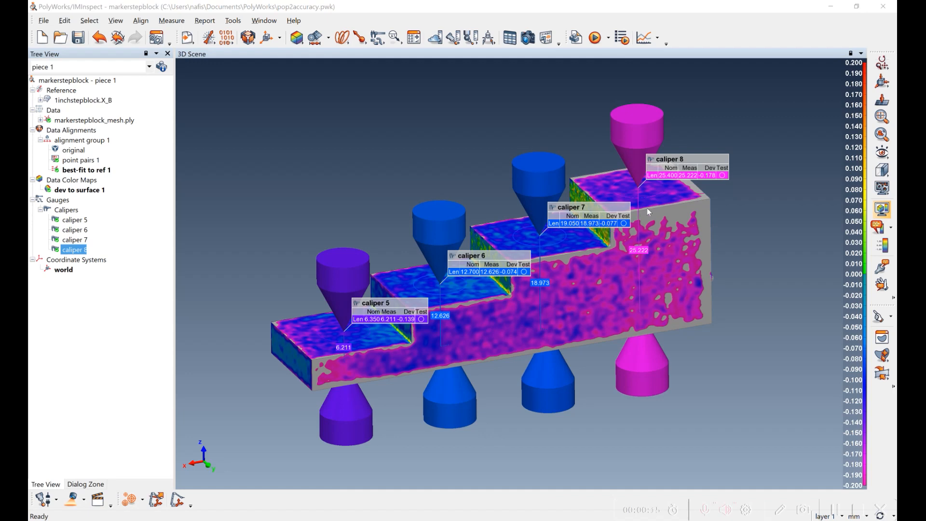
{"action": "mouse_move", "coordinate": [702, 182]}
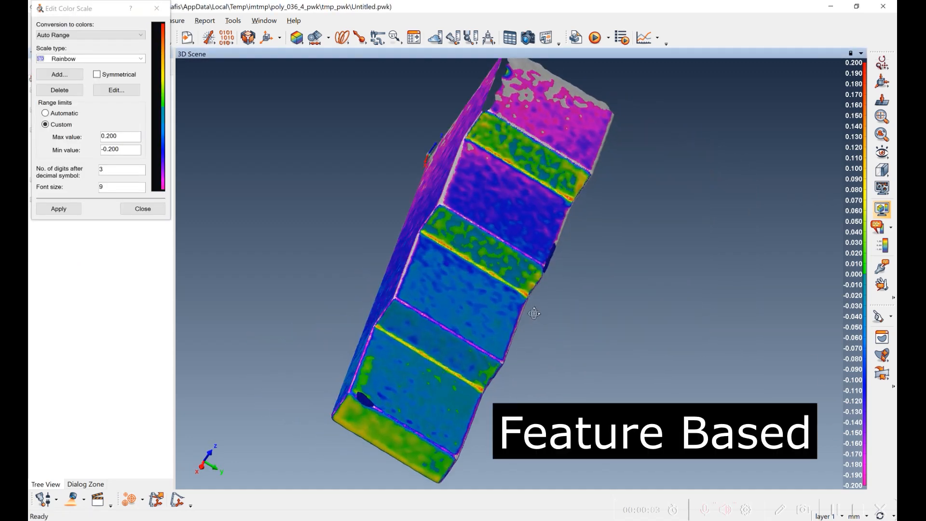
- Rotate the feature-scanned block upright to show its steps front-on
{"action": "left_click_drag", "start_coordinate": [534, 312], "coordinate": [525, 310]}
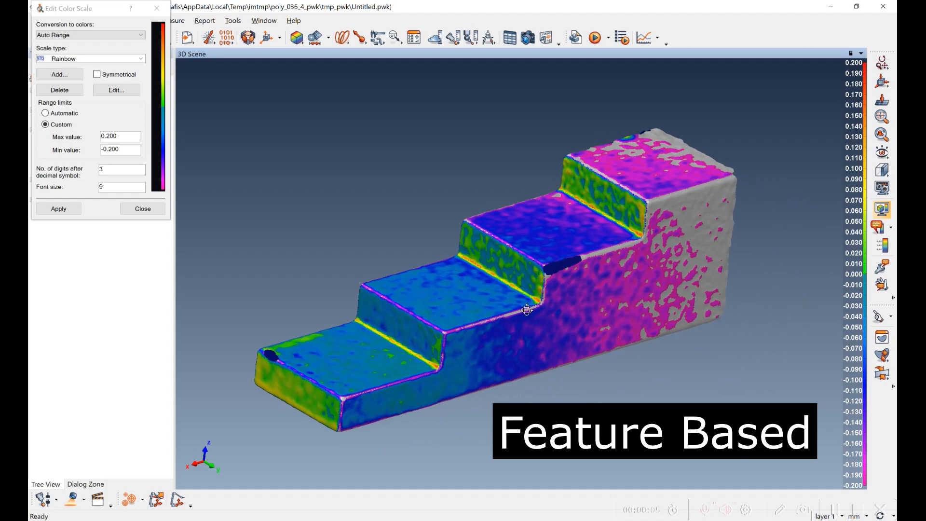
{"action": "left_click_drag", "start_coordinate": [525, 310], "coordinate": [535, 301]}
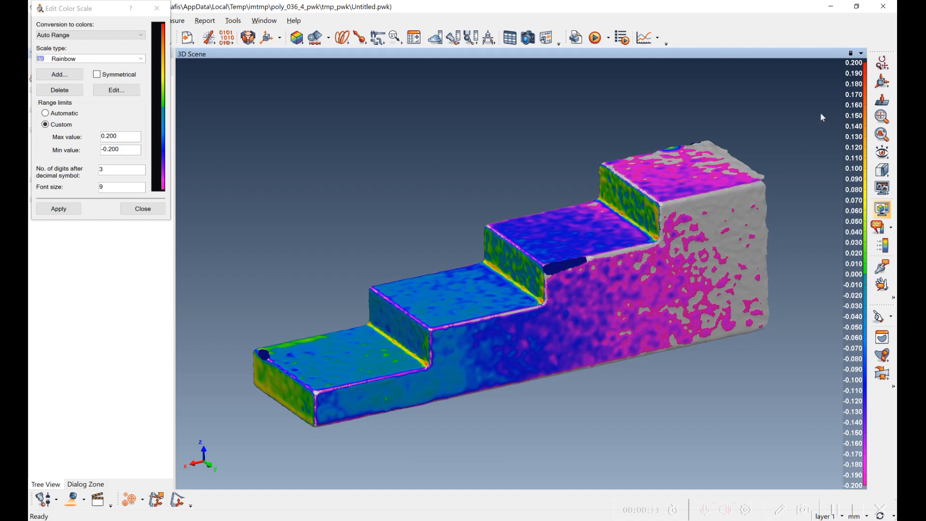
{"action": "mouse_move", "coordinate": [688, 290]}
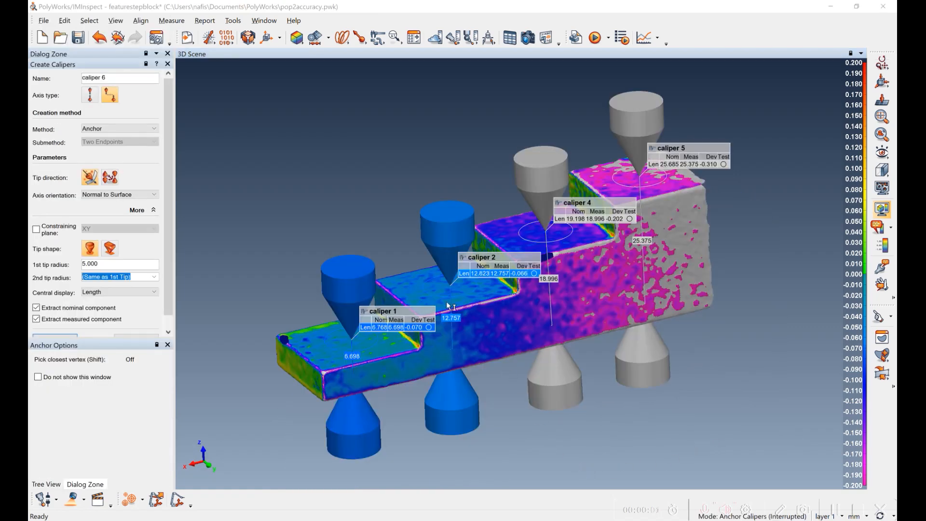
{"action": "mouse_move", "coordinate": [700, 196]}
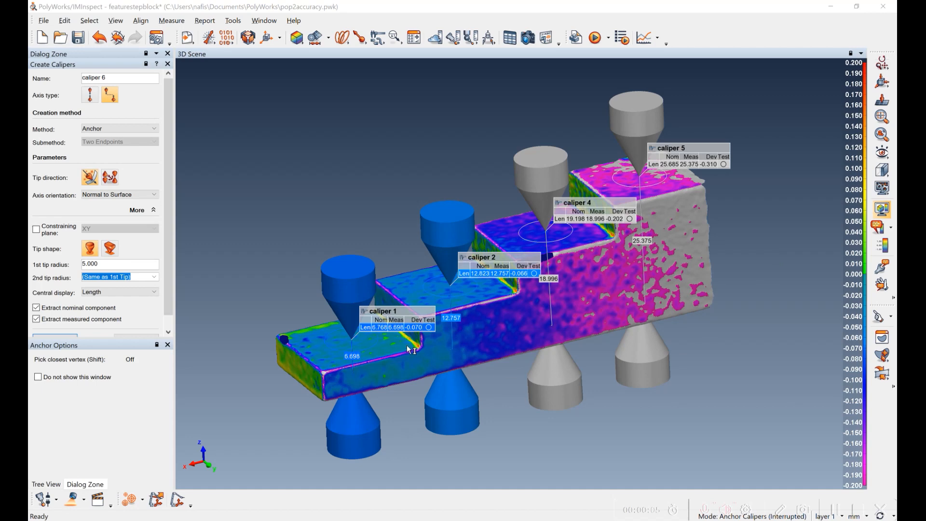
{"action": "mouse_move", "coordinate": [411, 335]}
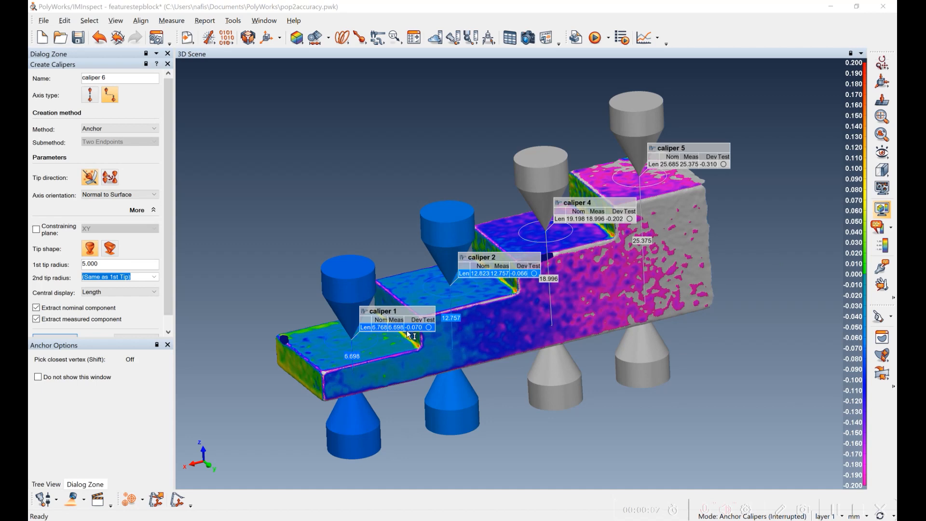
{"action": "mouse_move", "coordinate": [424, 337]}
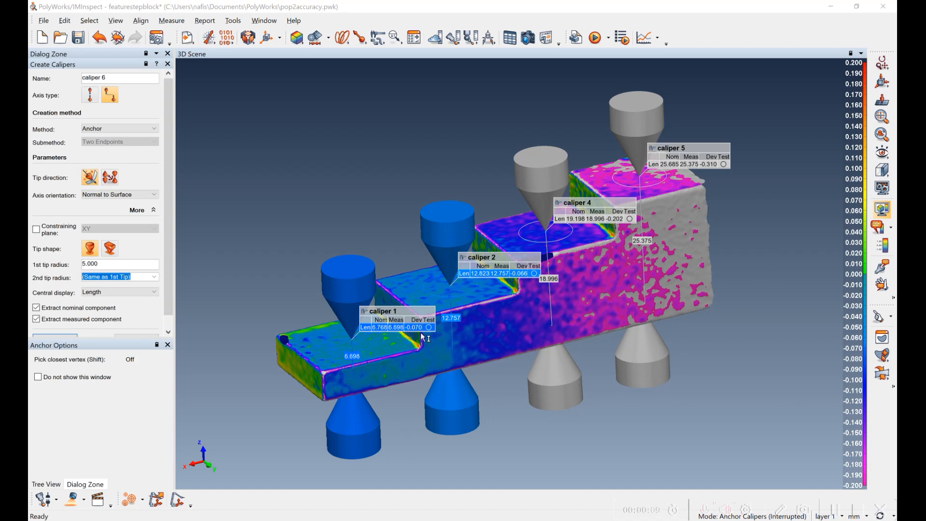
{"action": "mouse_move", "coordinate": [523, 280]}
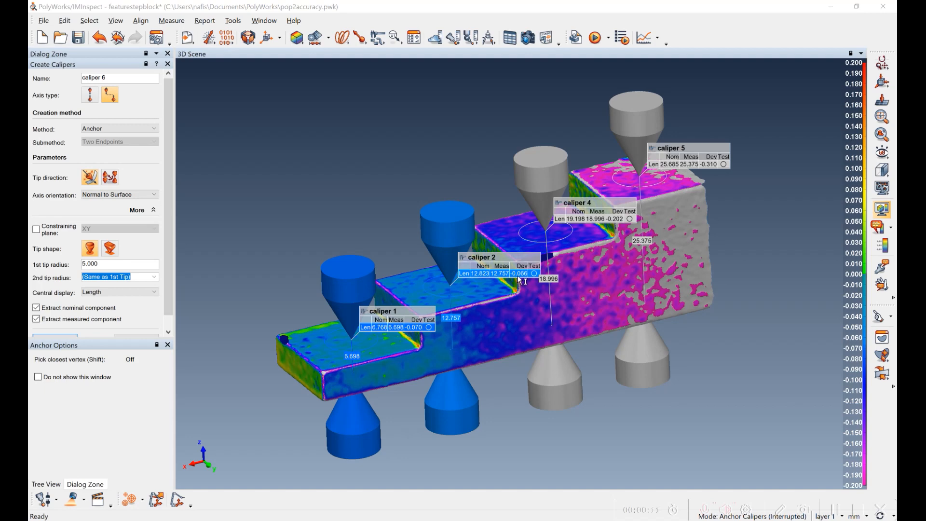
{"action": "mouse_move", "coordinate": [607, 231]}
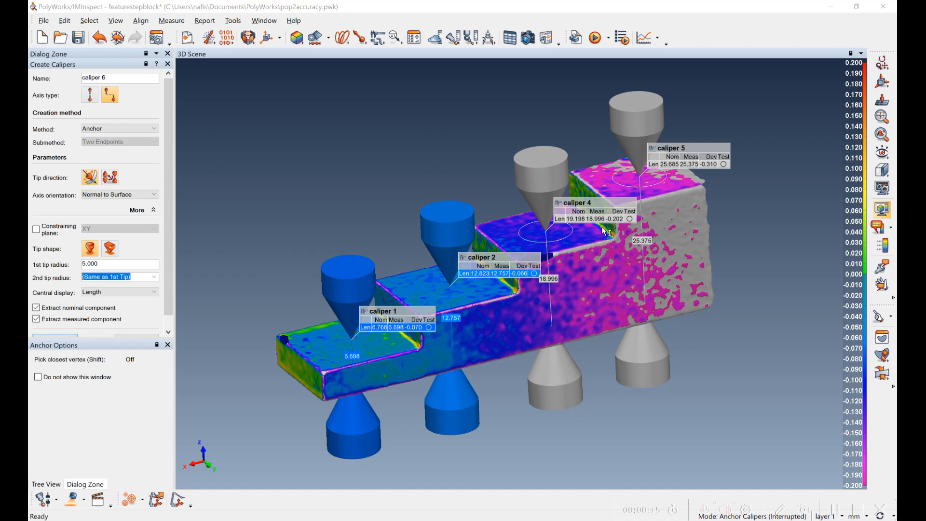
{"action": "mouse_move", "coordinate": [699, 177]}
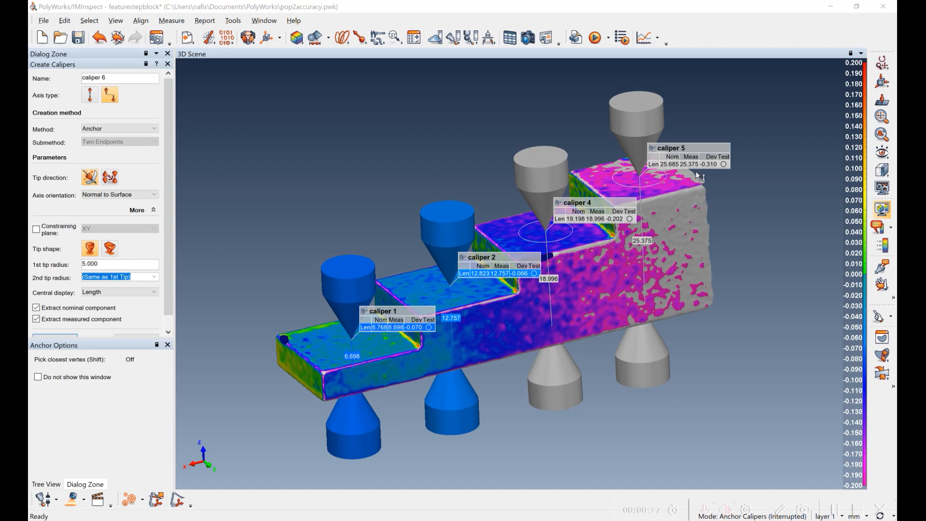